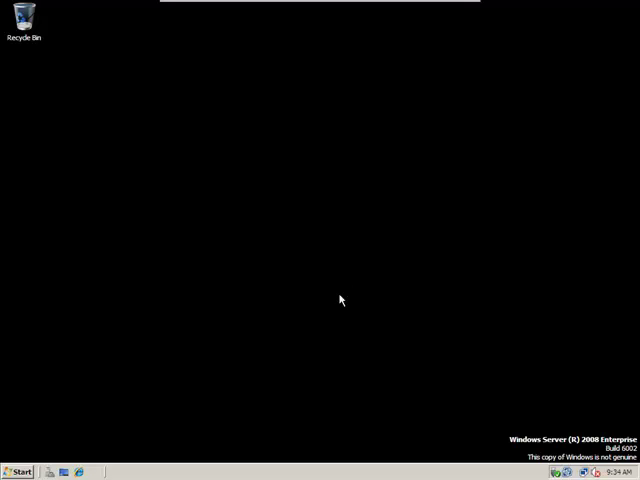
mouse_move(23, 449)
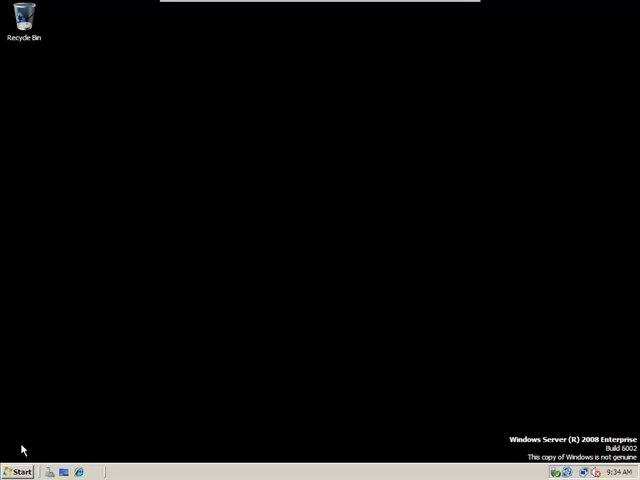
Launch Active Directory Users and Computers from Start > Administrative Tools.
click(18, 472)
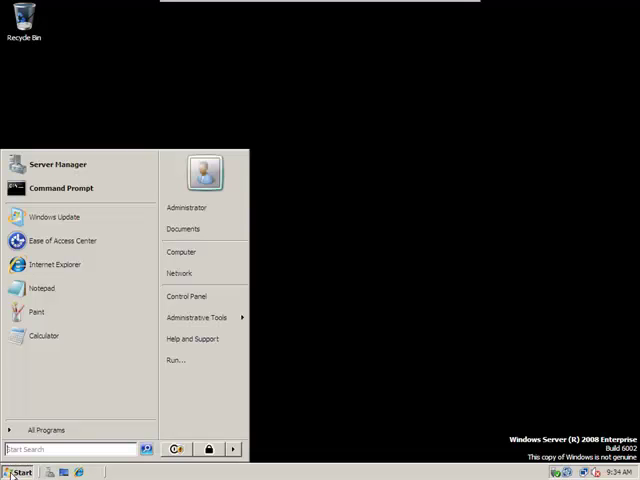
click(197, 317)
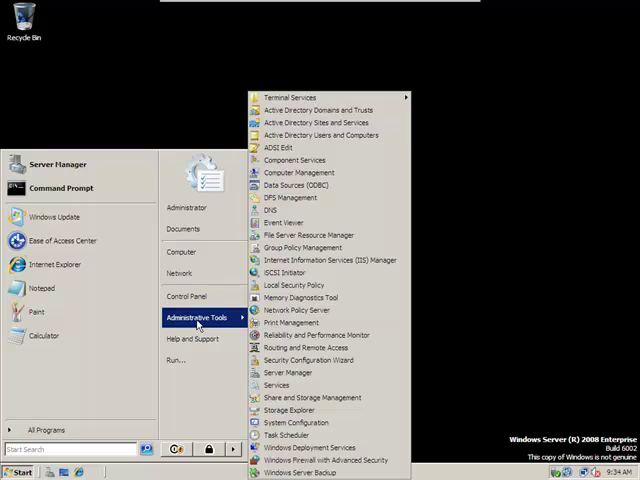
mouse_move(313, 172)
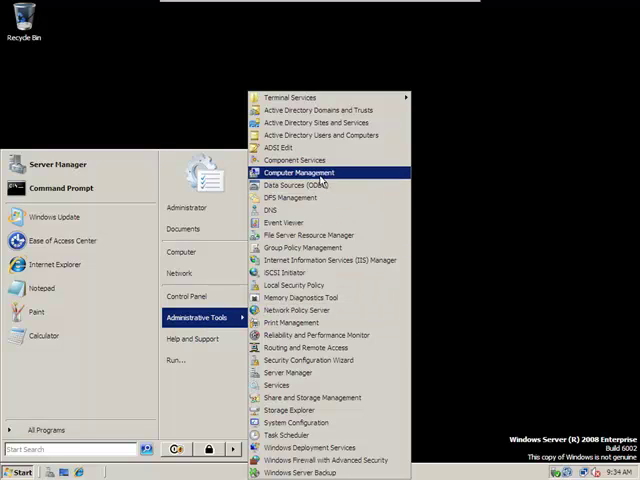
mouse_move(325, 135)
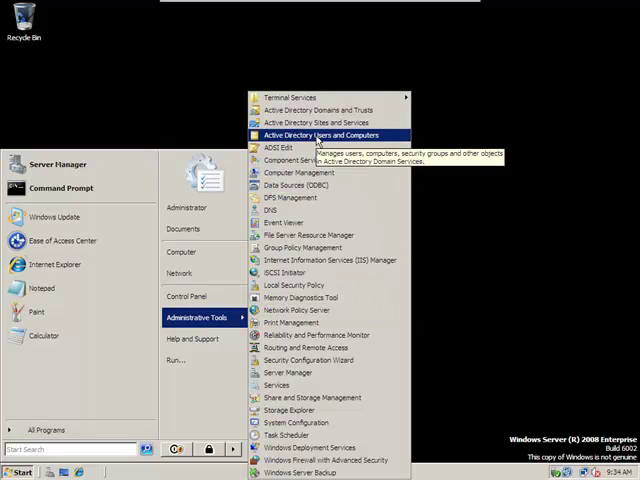
click(318, 135)
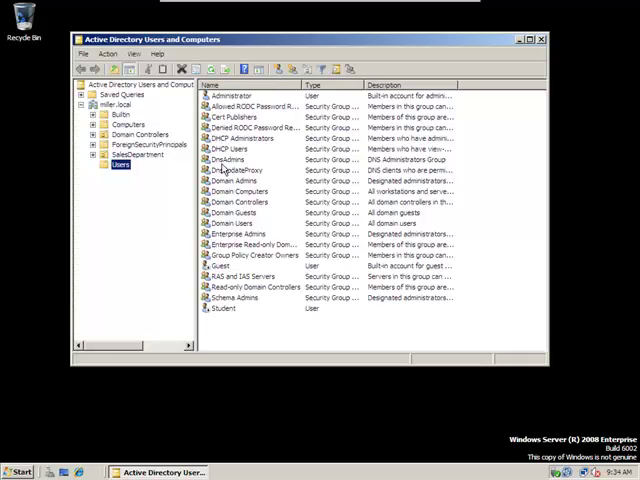
mouse_move(225, 165)
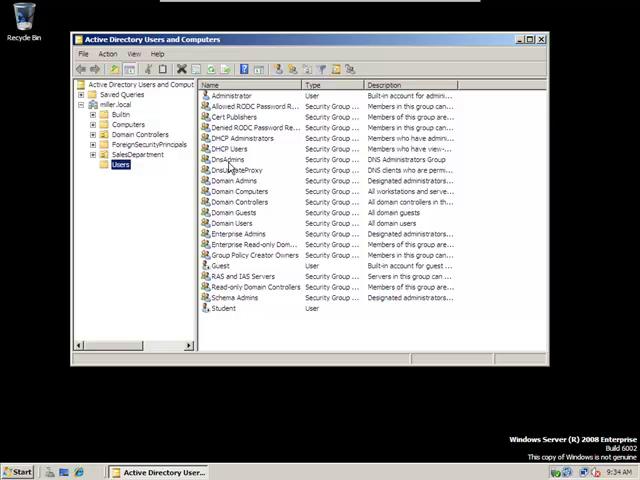
mouse_move(225, 203)
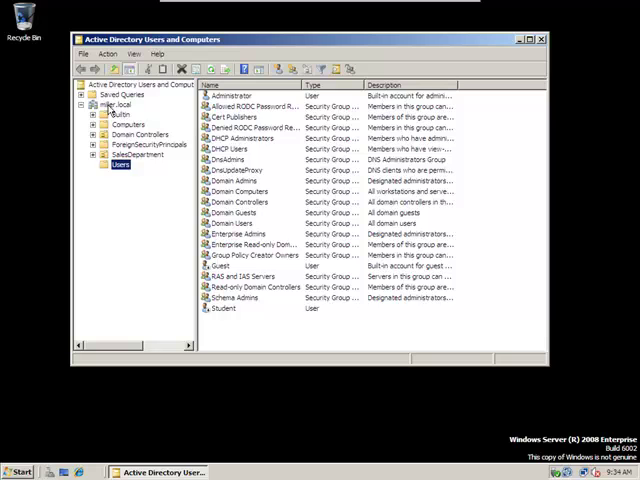
Create the NormalUsers organizational unit under miller.local and select it.
click(109, 106)
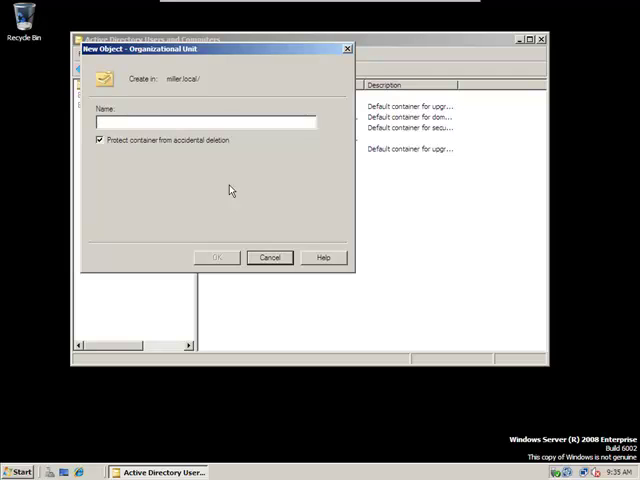
text(Normal)
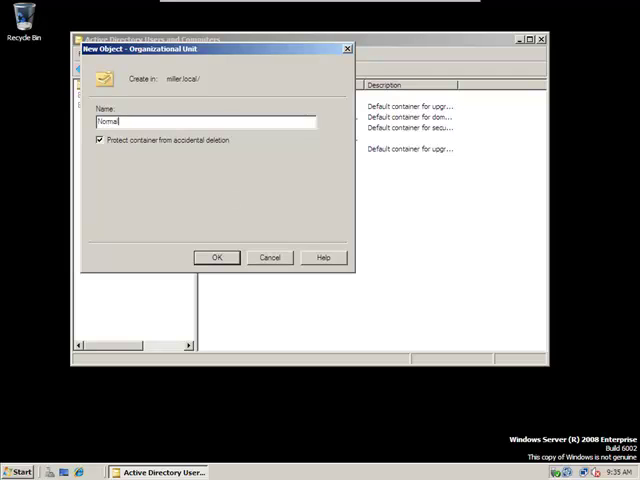
text(Users)
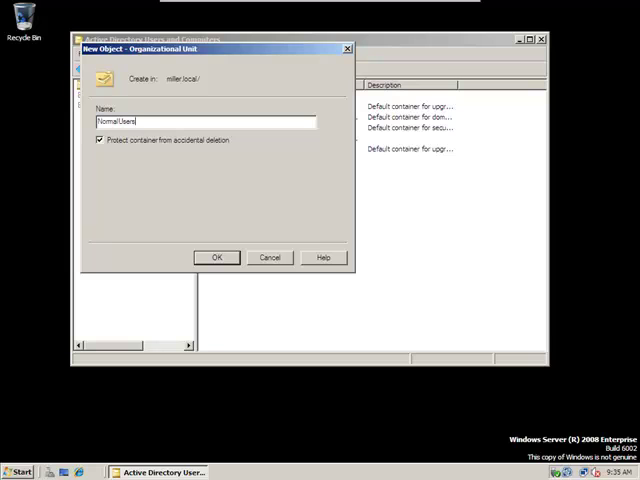
click(217, 257)
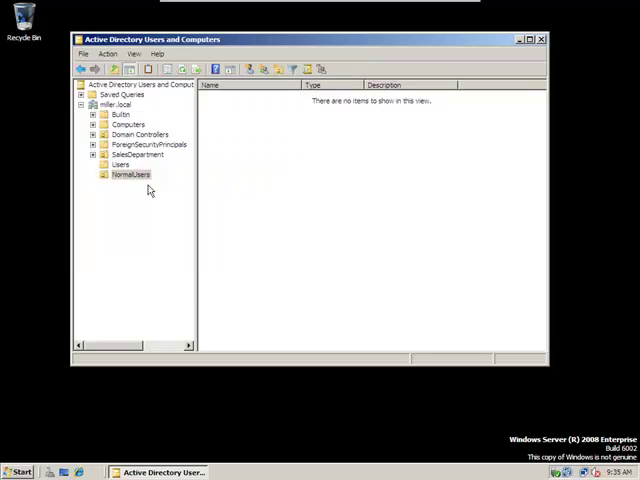
click(131, 174)
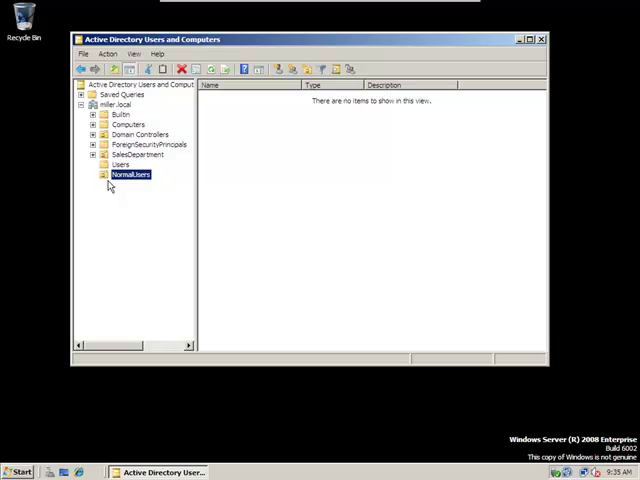
mouse_move(408, 13)
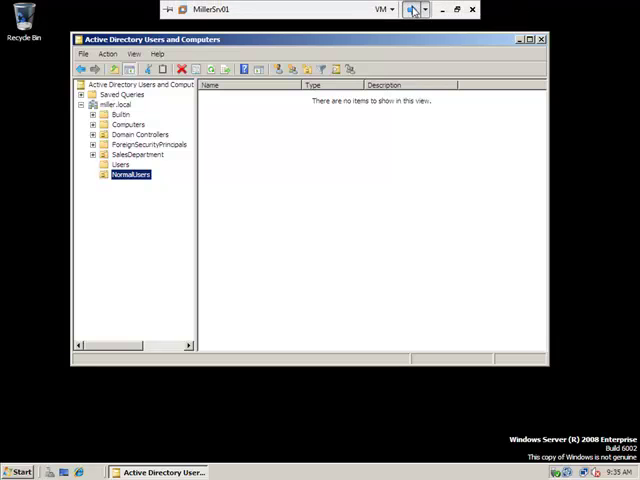
Log on to the Windows XP workstation as Administrator in the MILLER domain.
click(412, 9)
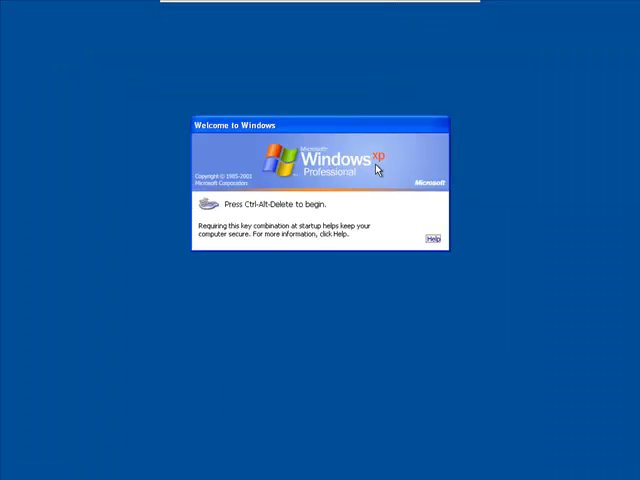
mouse_move(492, 150)
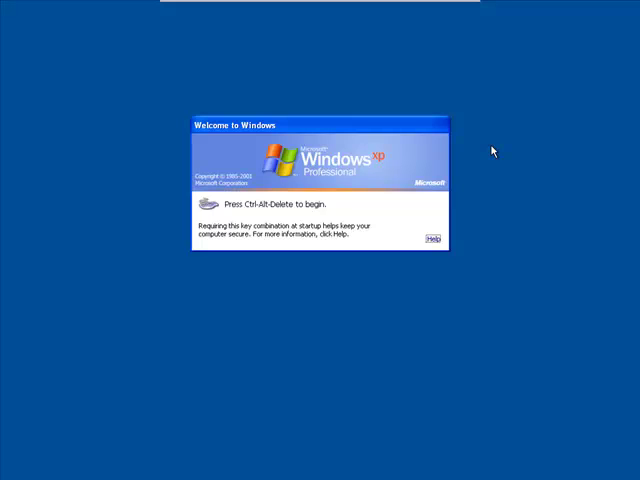
key(ctrl+alt+delete)
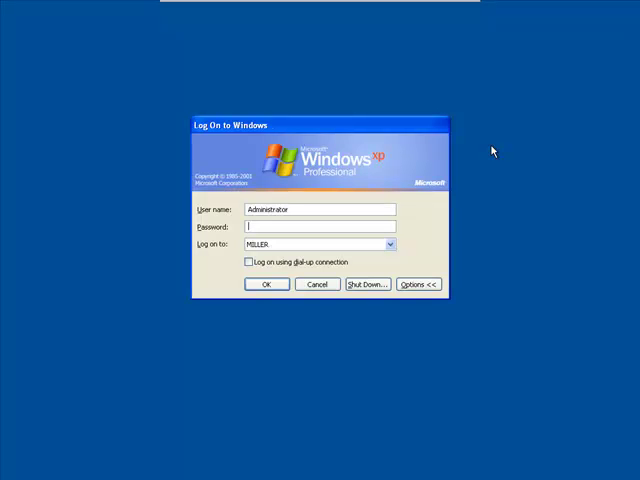
click(389, 244)
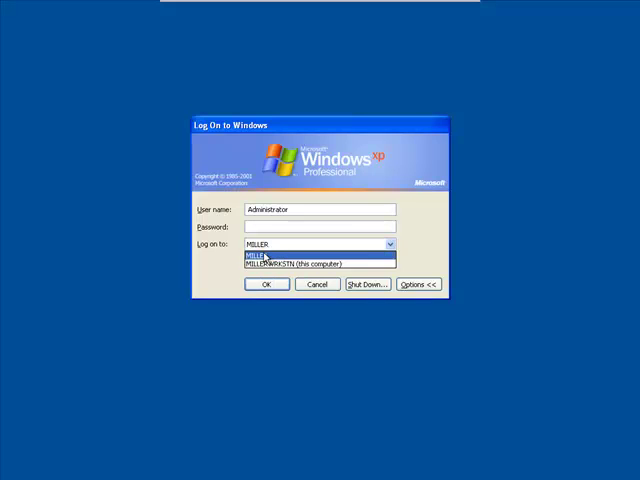
click(318, 258)
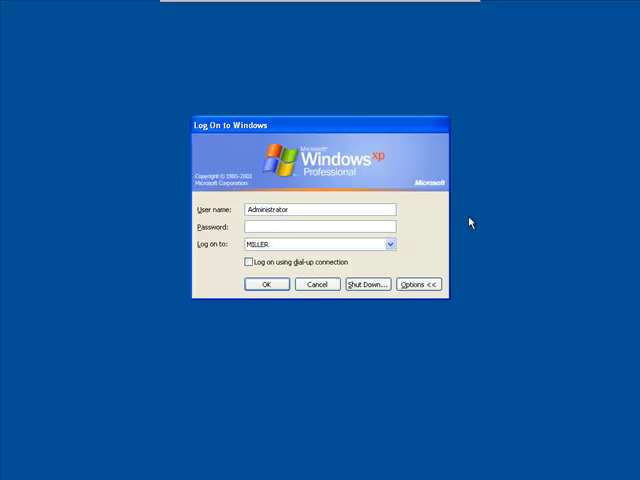
click(318, 227)
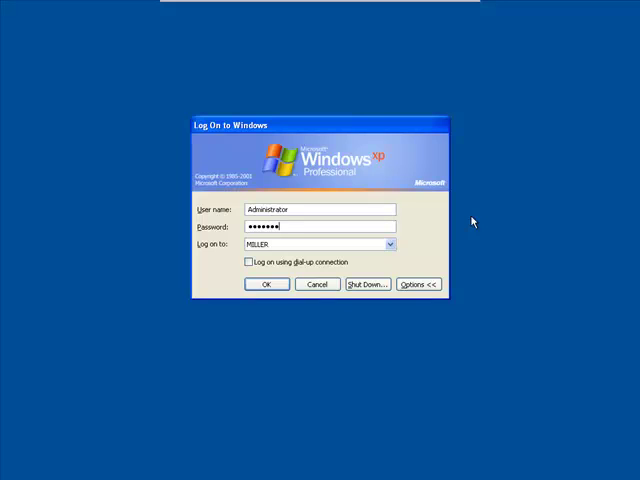
click(266, 284)
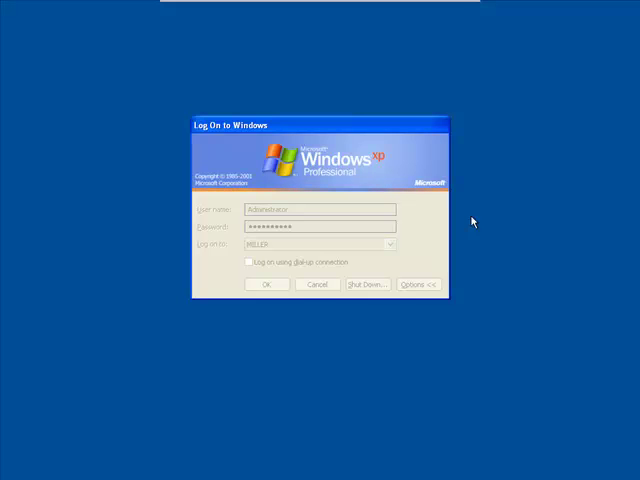
click(266, 284)
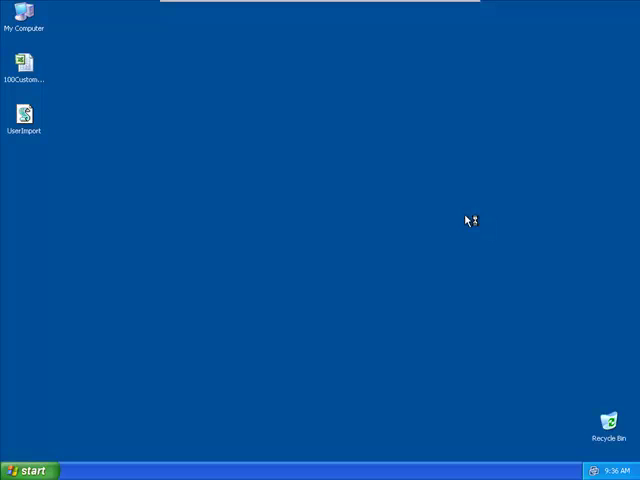
mouse_move(210, 214)
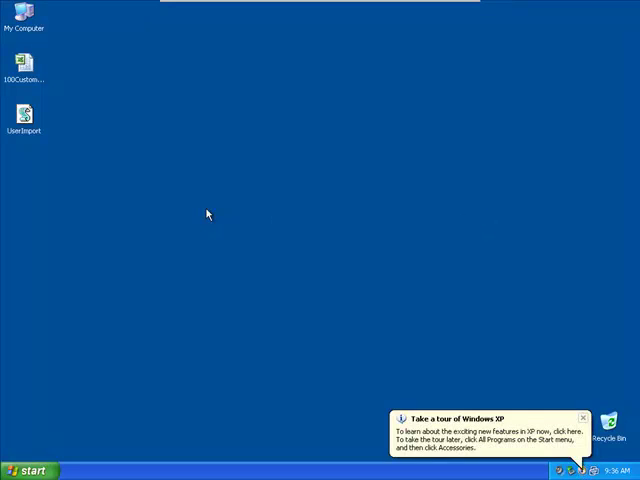
mouse_move(73, 440)
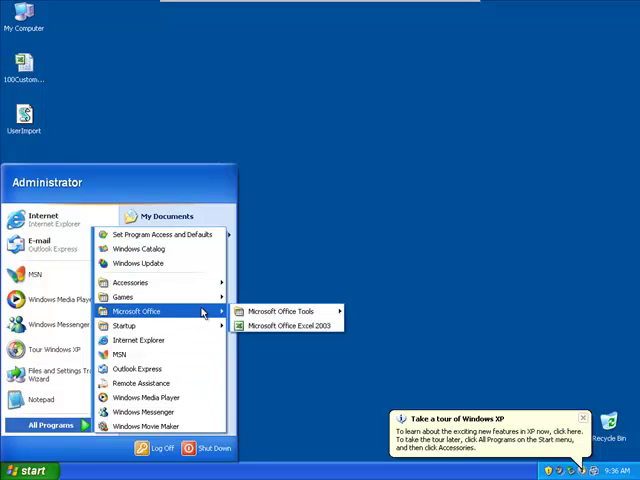
mouse_move(285, 326)
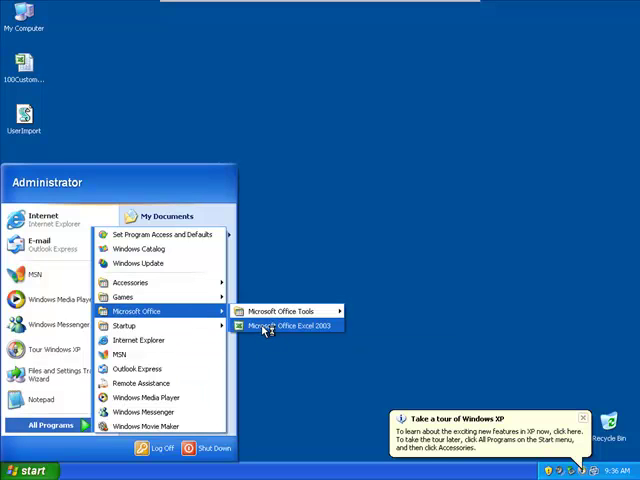
Start Excel 2003, close the task pane and open 100CustomerList from the Desktop.
click(289, 326)
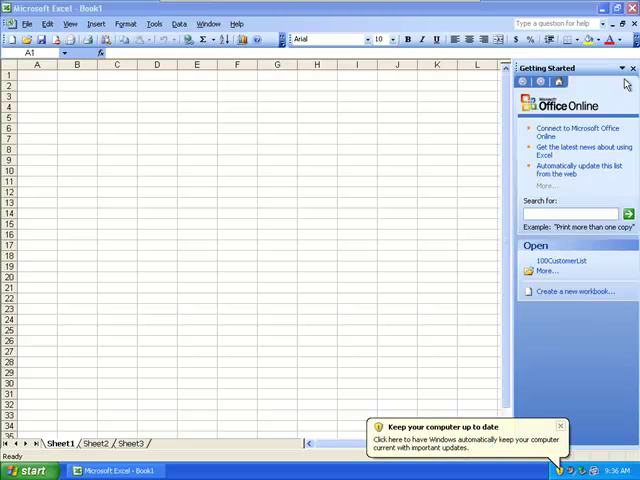
click(632, 68)
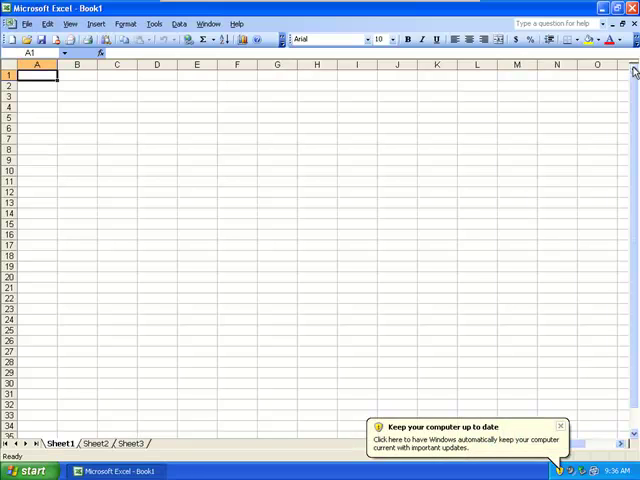
click(28, 40)
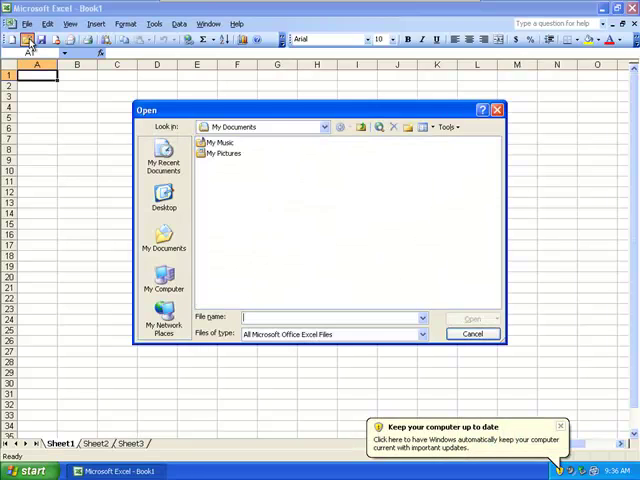
click(163, 195)
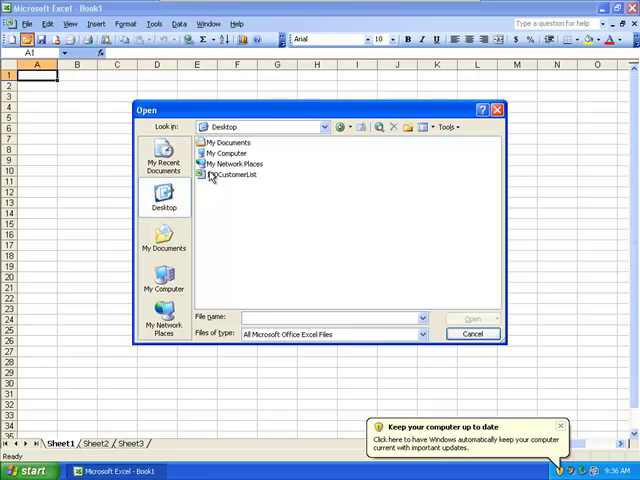
click(230, 174)
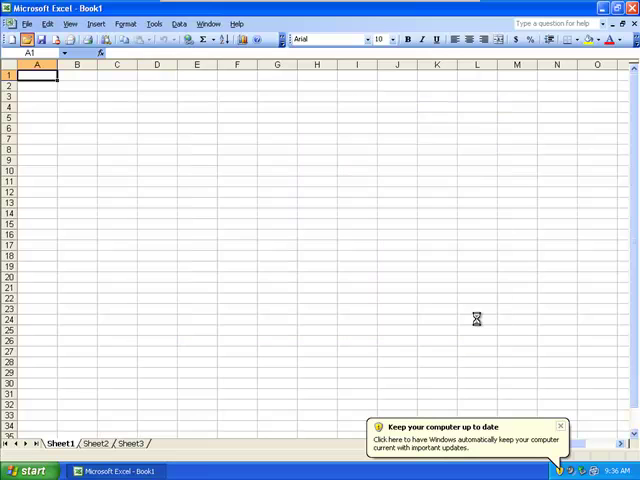
mouse_move(357, 303)
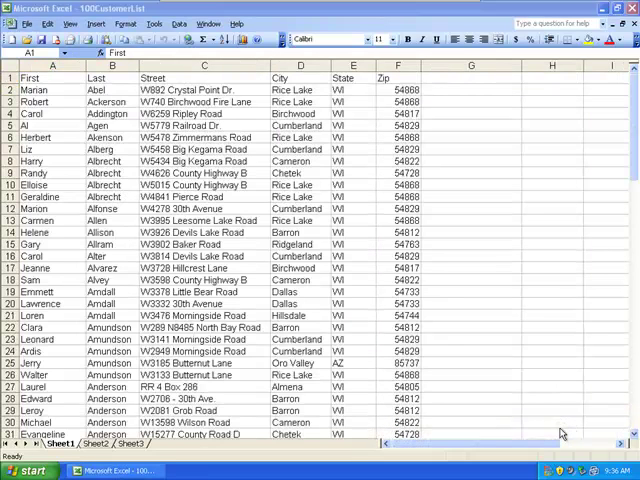
mouse_move(358, 378)
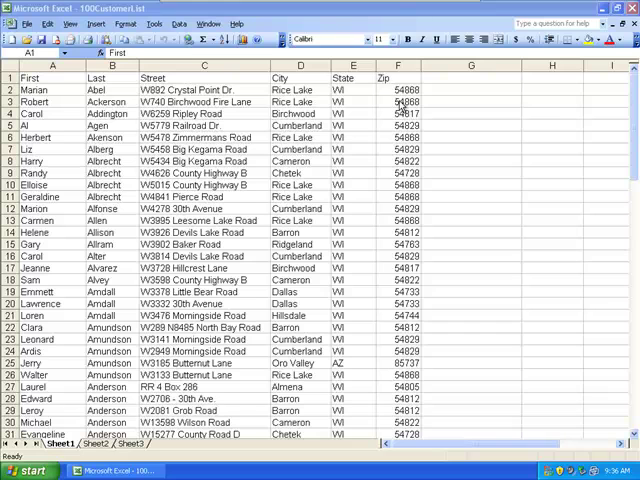
mouse_move(463, 80)
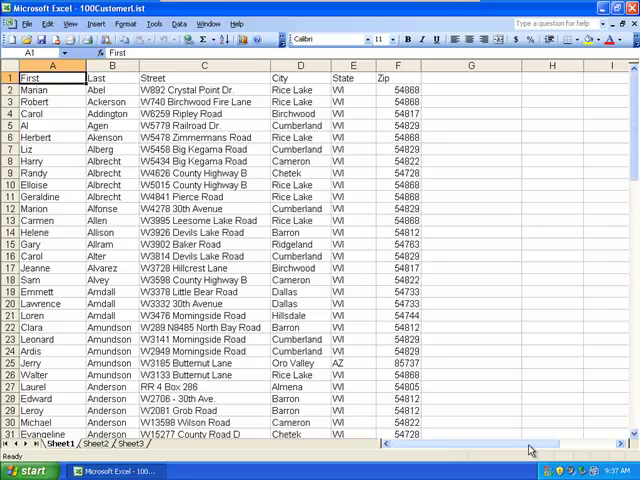
mouse_move(507, 241)
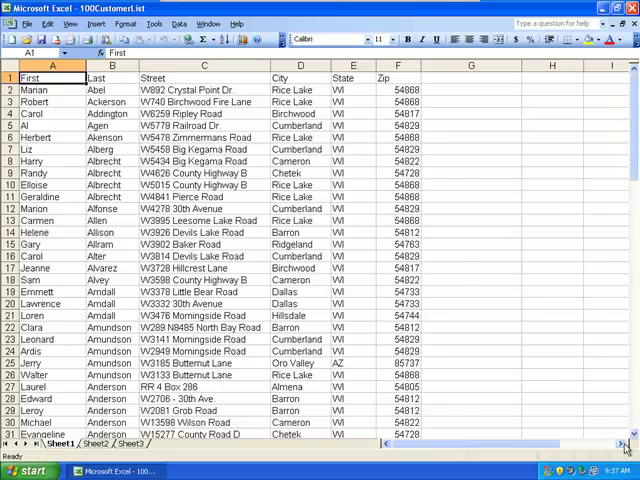
scroll(right, 3)
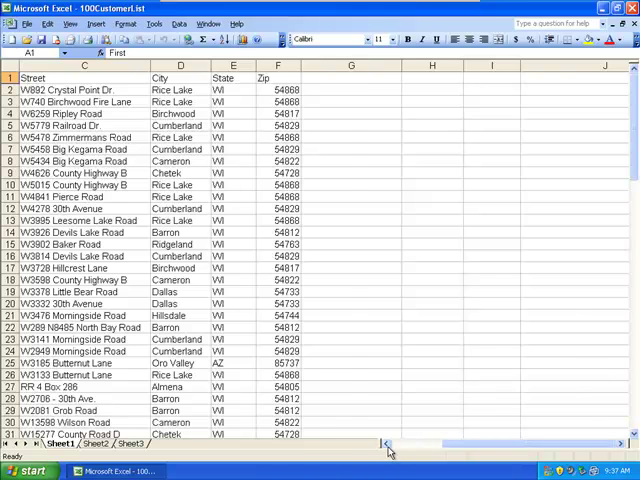
scroll(left, 3)
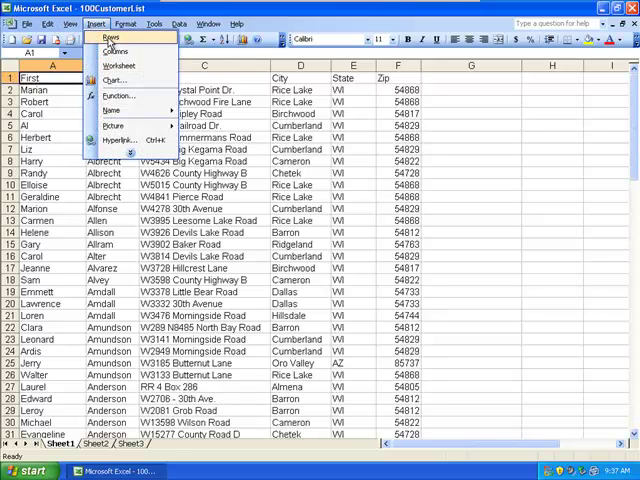
Insert a blank top row and bring up its centre-alignment settings in Format Cells.
click(110, 37)
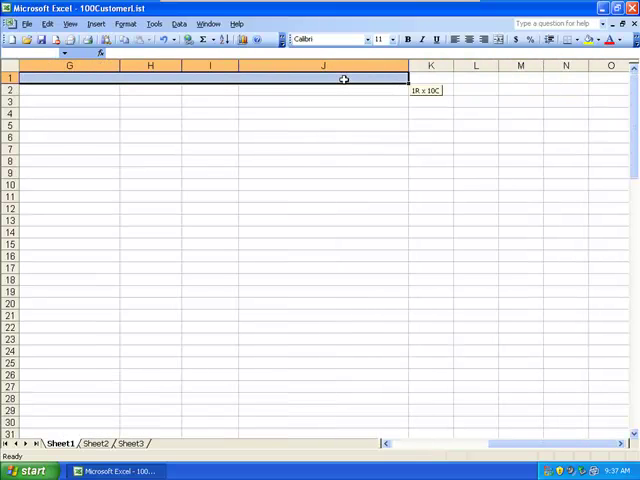
right_click(344, 79)
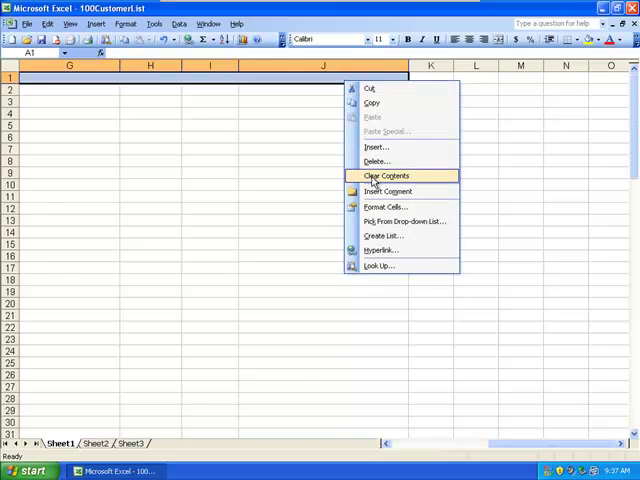
click(390, 207)
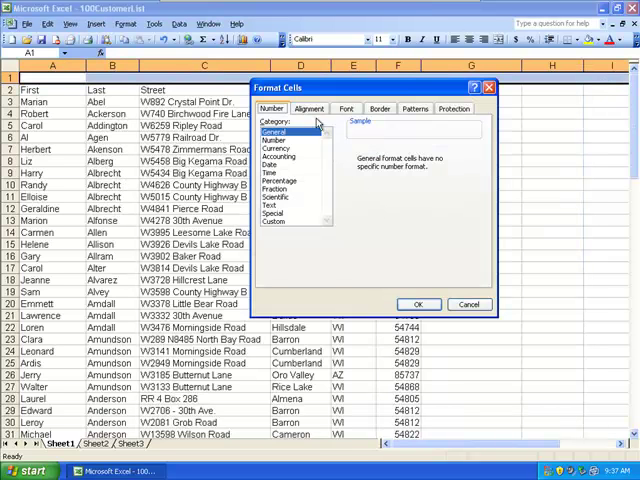
click(308, 108)
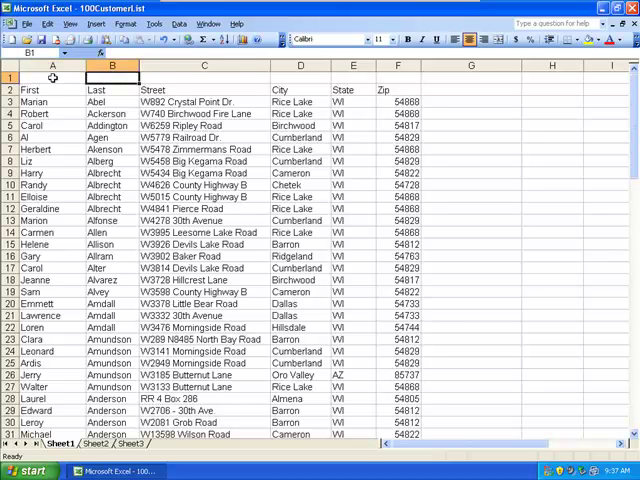
Enter column numbers 1 through 10 across row 1, A1 to J1.
click(300, 77)
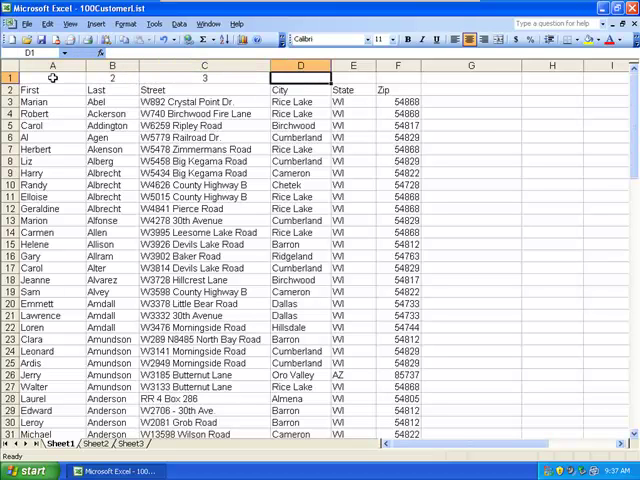
click(398, 78)
text(10)
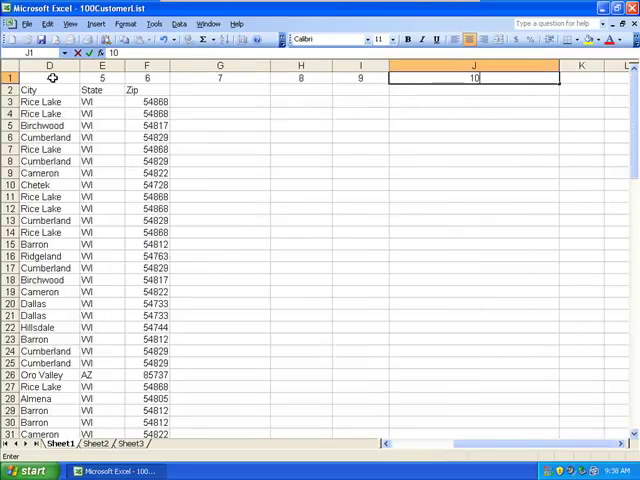
key(Return)
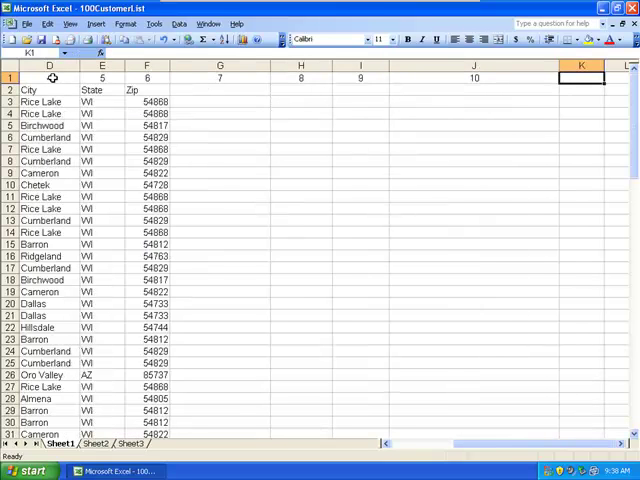
text(11)
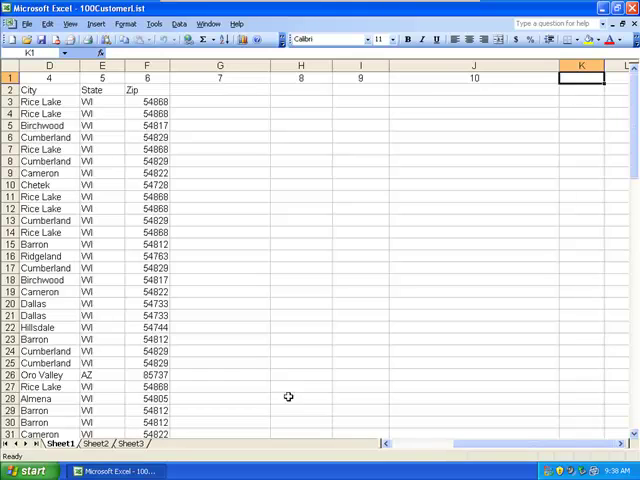
scroll(left, 3)
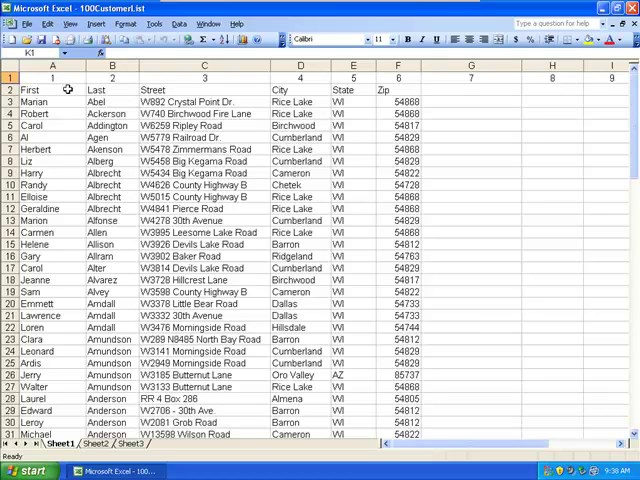
Open UserImport.vbs from the desktop and scroll through its Cells(intRow, n) mappings.
click(622, 8)
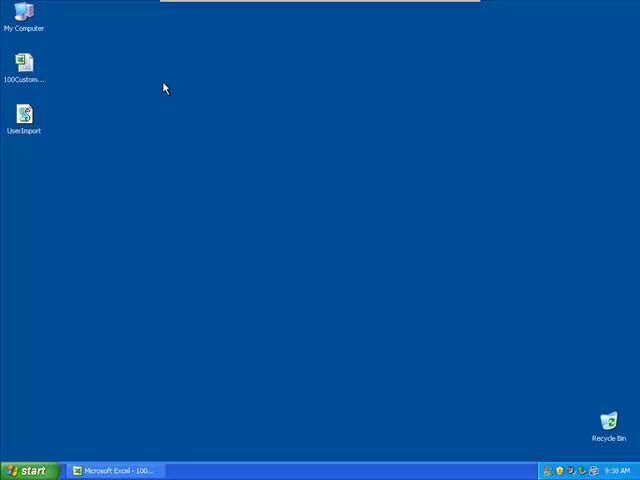
mouse_move(28, 153)
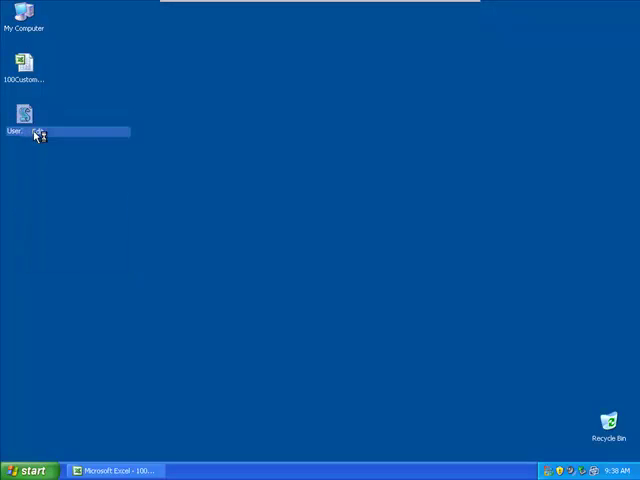
double_click(24, 120)
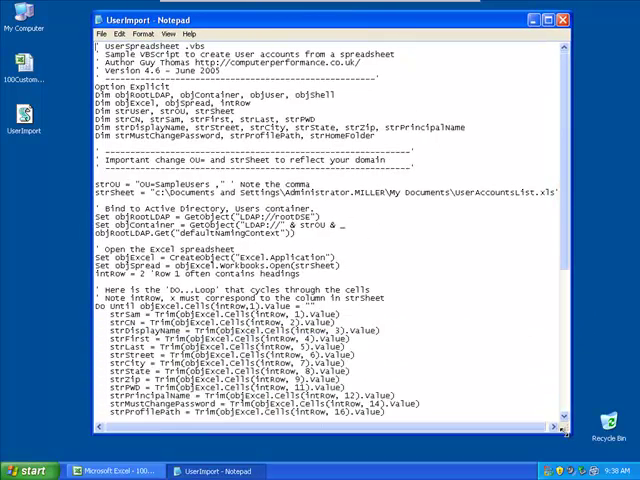
scroll(down, 3)
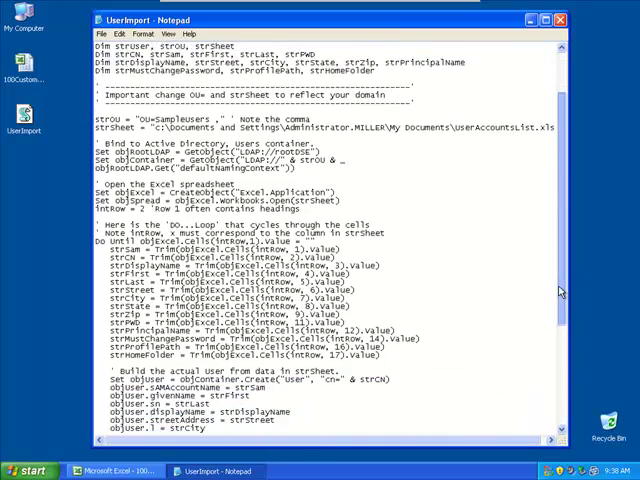
scroll(down, 3)
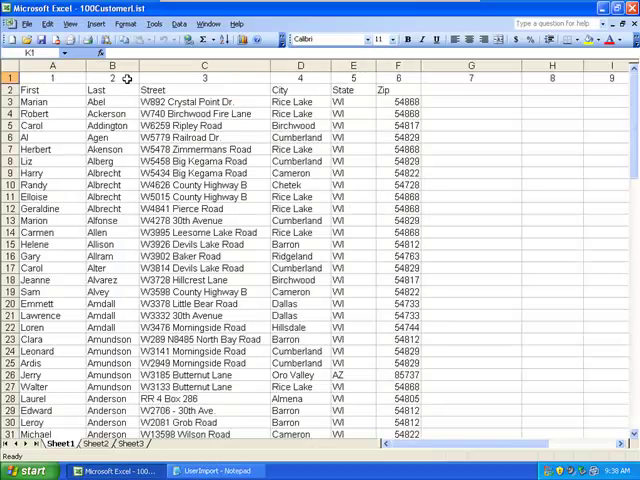
click(215, 471)
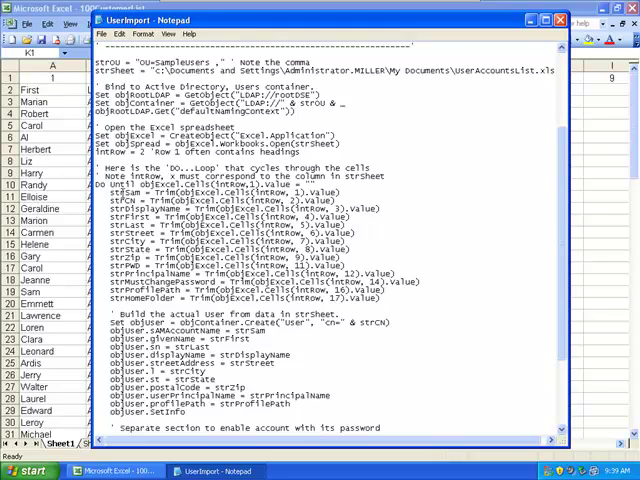
double_click(128, 191)
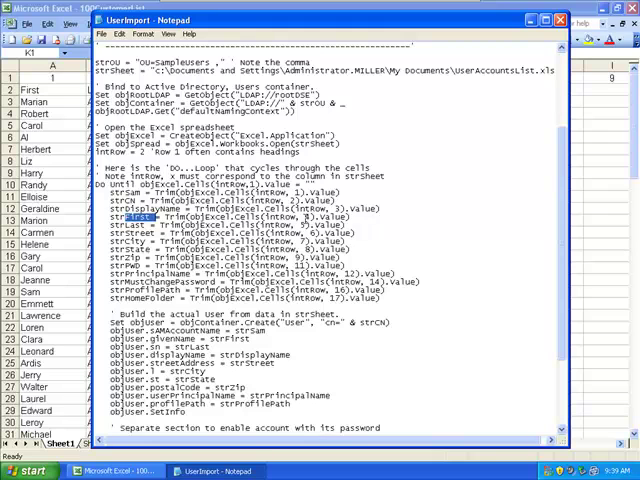
click(305, 218)
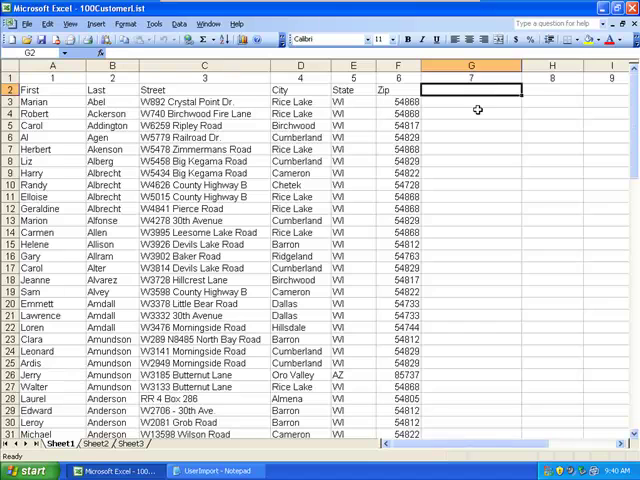
Head G2 as SAM and enter =B2&Left(A1,2) in G3.
text(SAM)
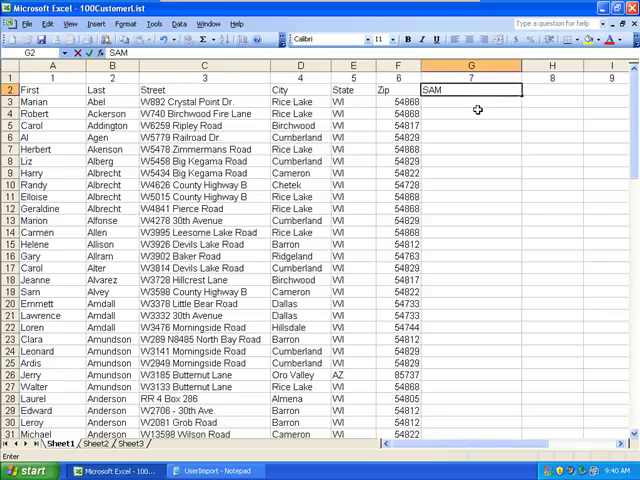
key(Return)
text(=B2)
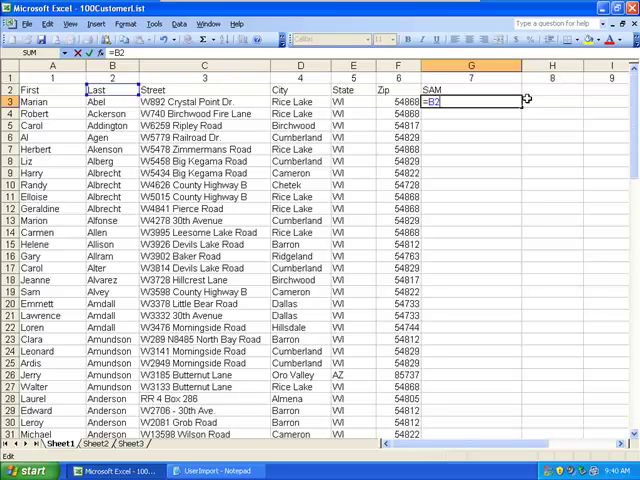
text(&)
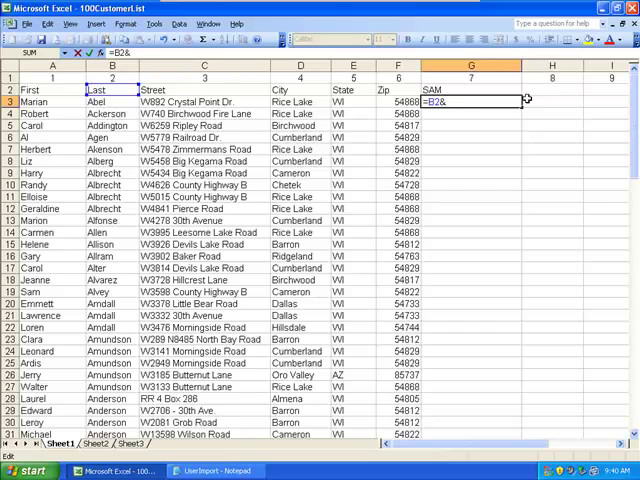
text(Left()
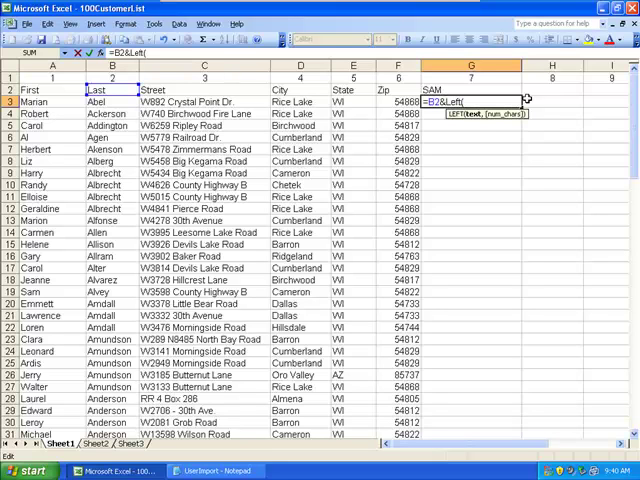
text(A)
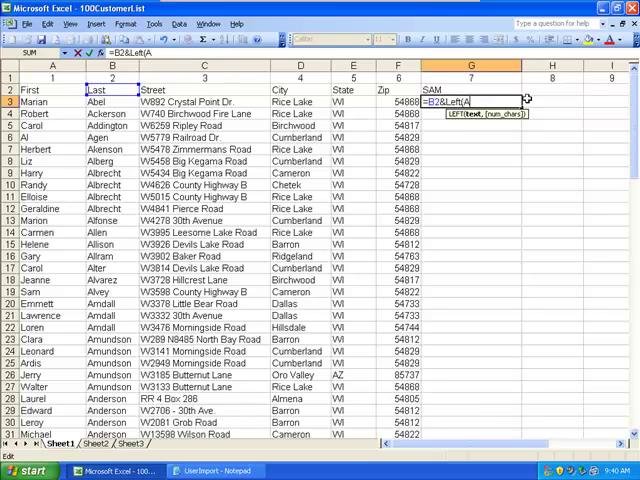
text(1,2)
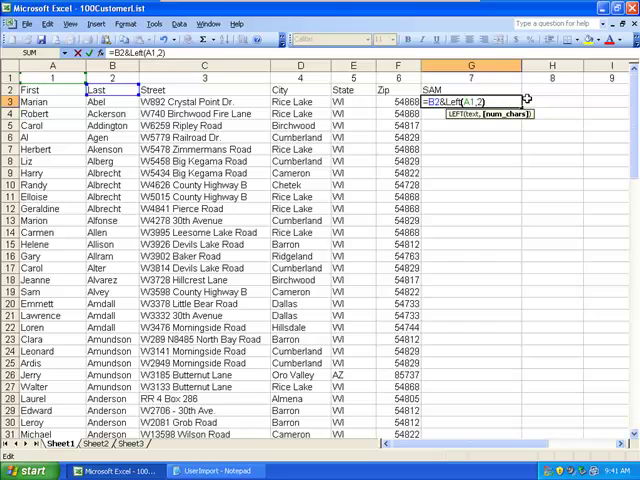
key(Return)
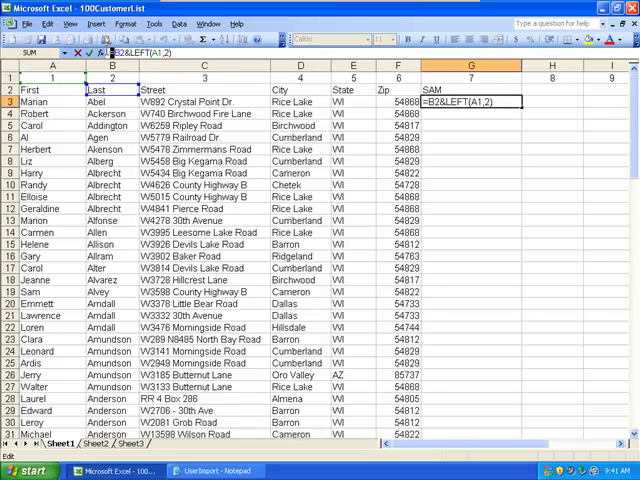
key(Return)
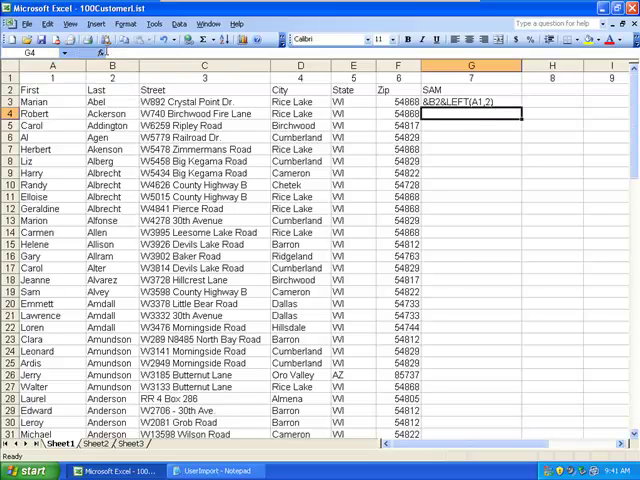
Edit G3's formula to =B3&LEFT(A3,2) so it shows AbelMa.
click(470, 101)
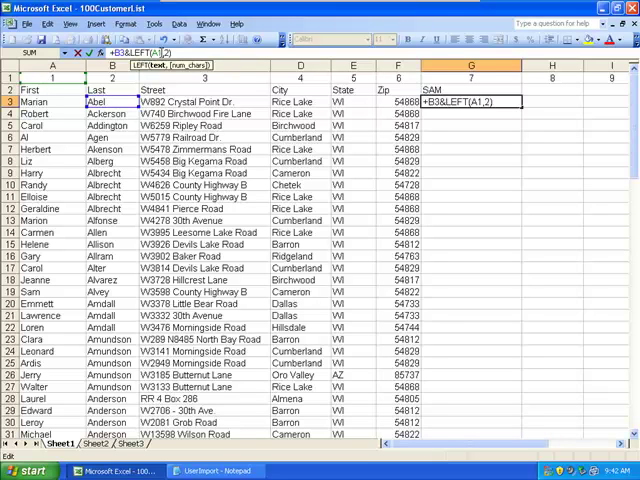
key(Return)
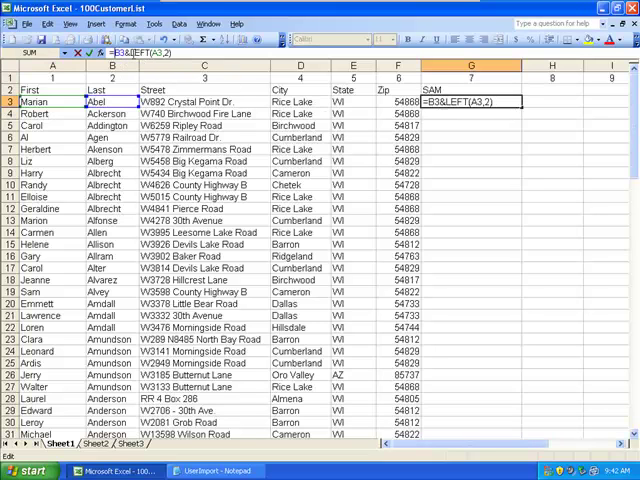
key(Return)
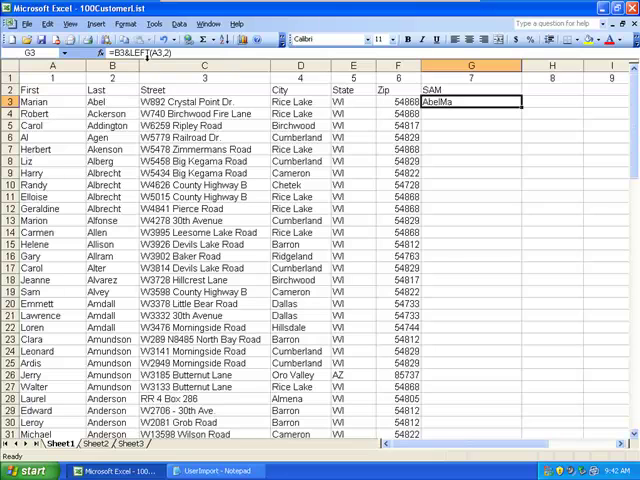
mouse_move(155, 53)
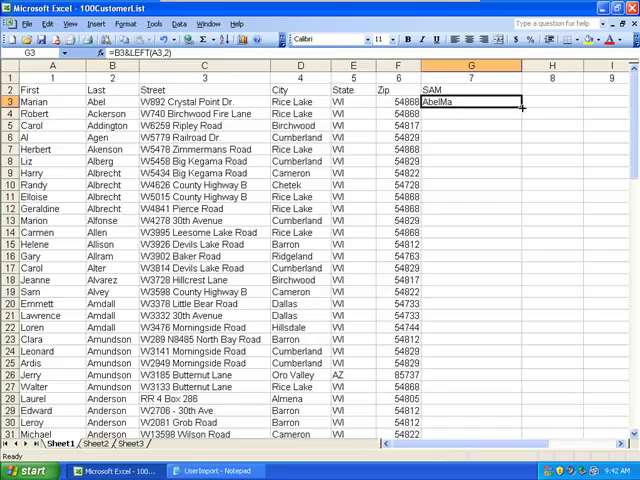
Drag G3's SAM formula down to row 100, then deselect the column.
drag(522, 108, 522, 420)
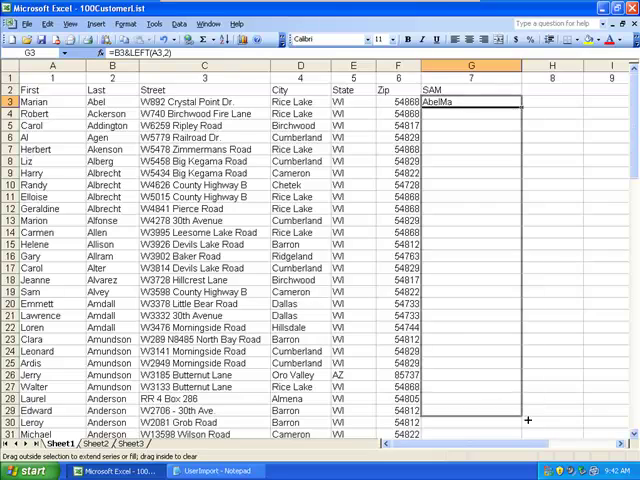
scroll(down, 3)
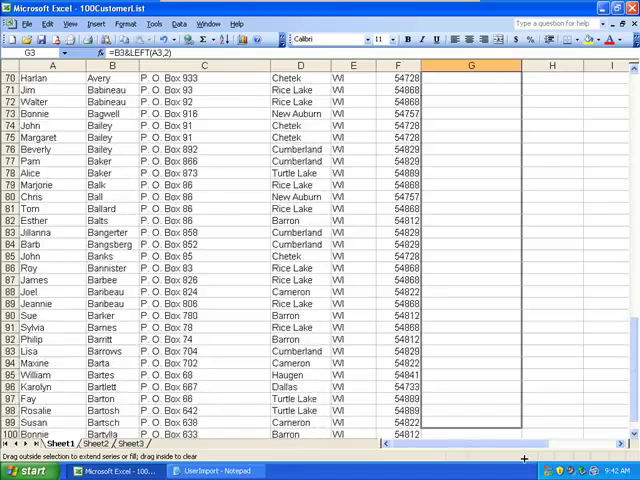
scroll(down, 3)
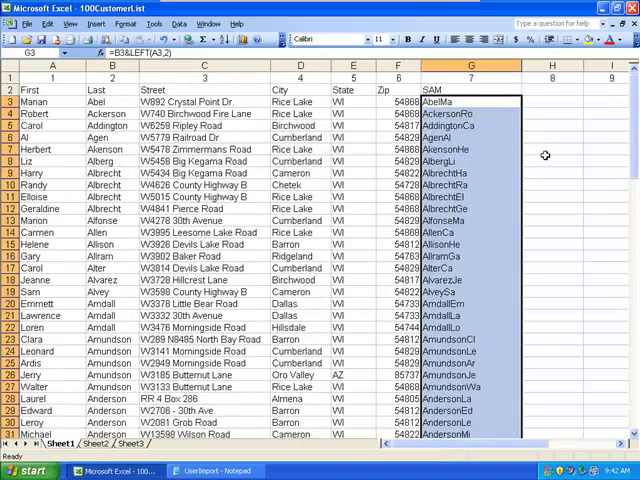
click(551, 161)
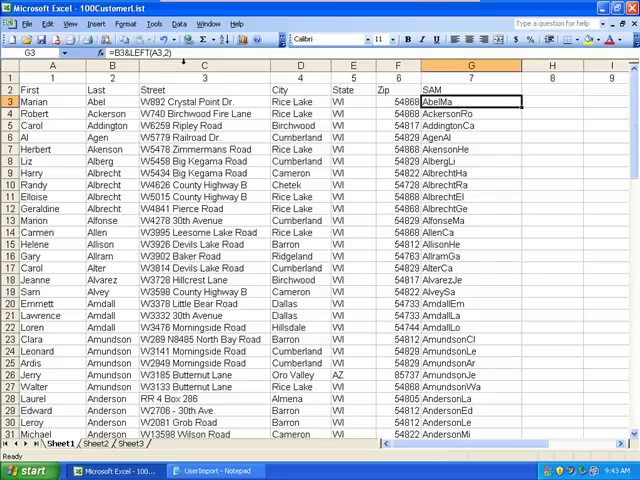
mouse_move(490, 172)
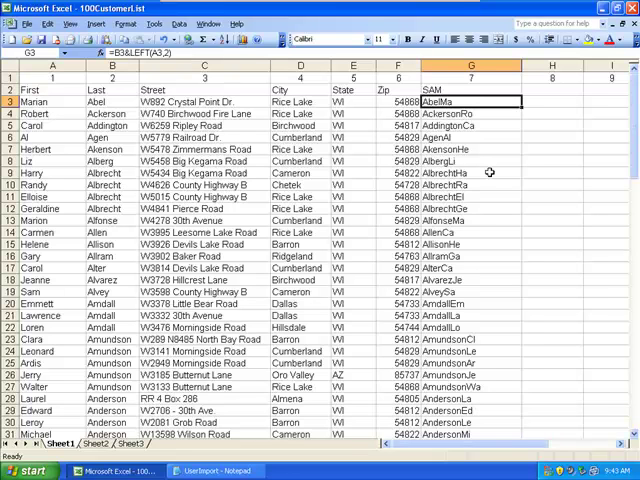